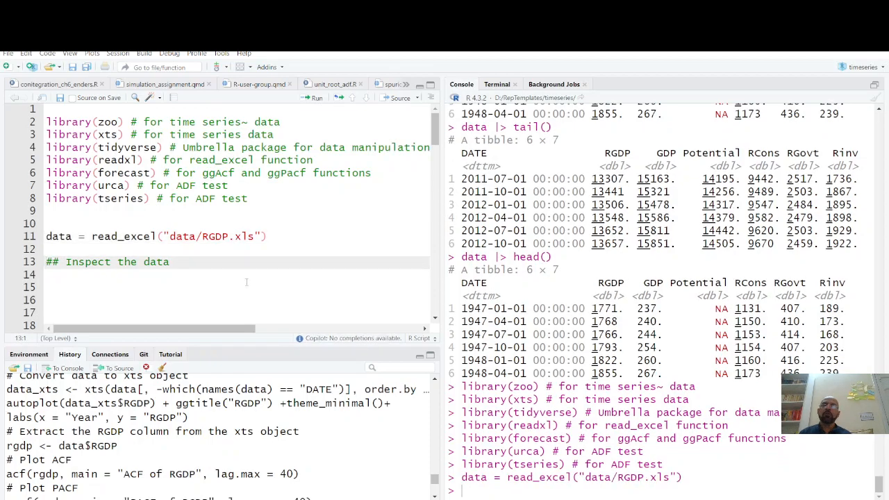
- Preview the first rows of the RGDP data with head(data)
{"action": "type", "text": "head(data)"}
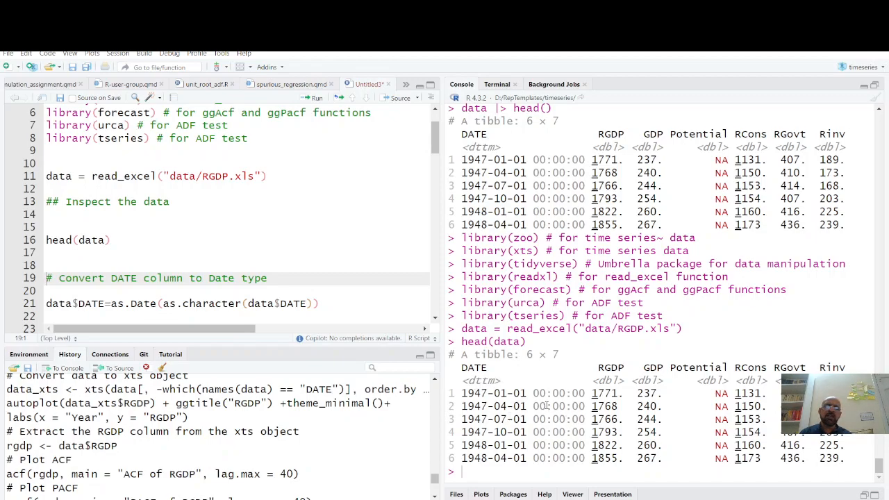
- Run the as.Date conversion of the DATE column
{"action": "left_click", "coordinate": [275, 303]}
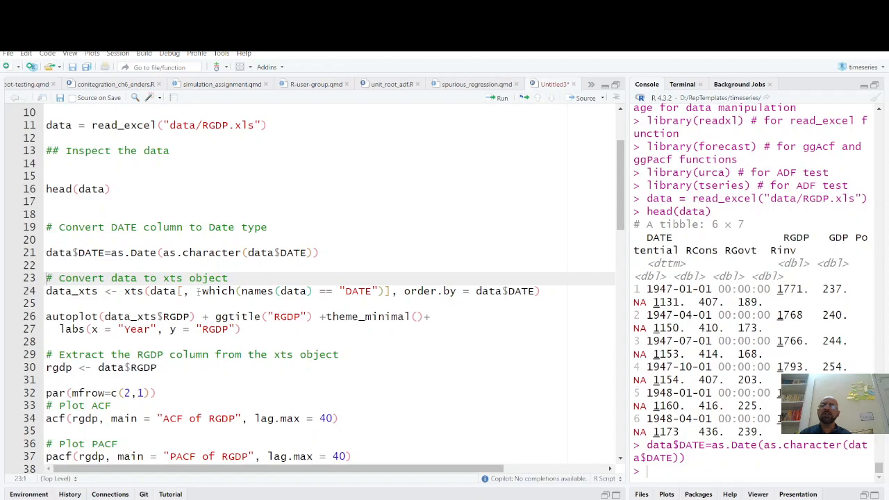
{"action": "mouse_move", "coordinate": [195, 292]}
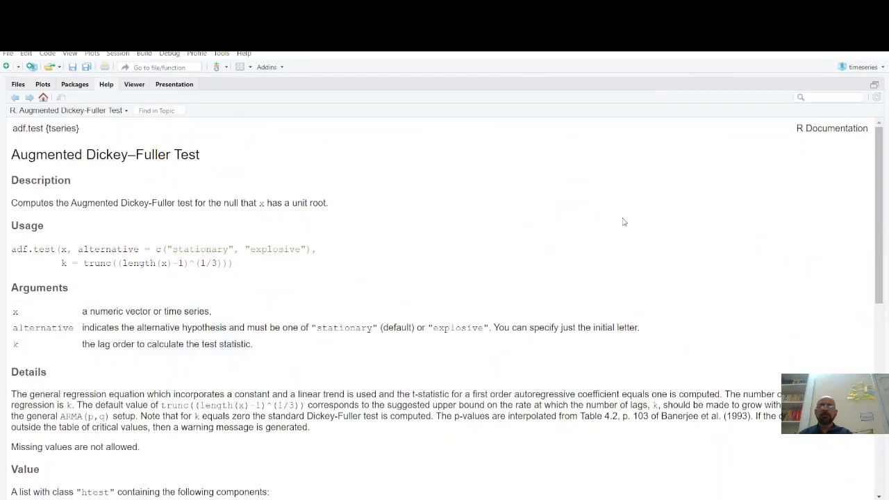
{"action": "mouse_move", "coordinate": [85, 99]}
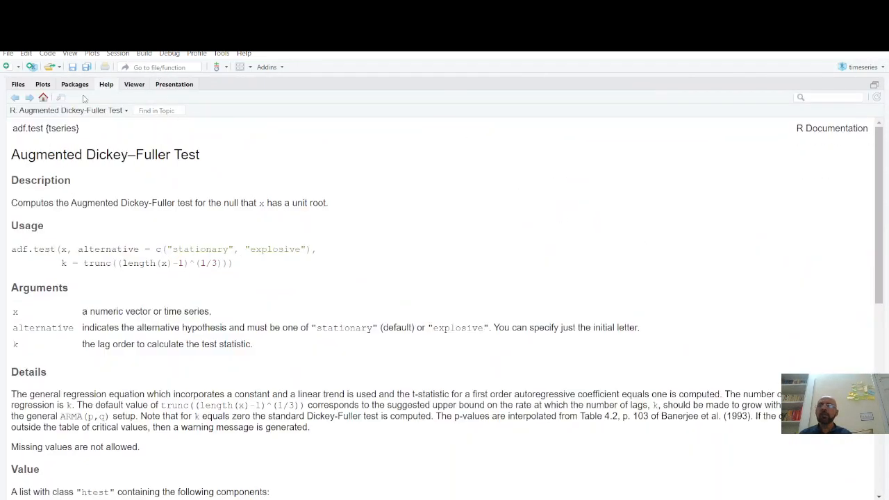
- Show the autoplot of RGDP over the years in the Plots pane
{"action": "left_click", "coordinate": [41, 85]}
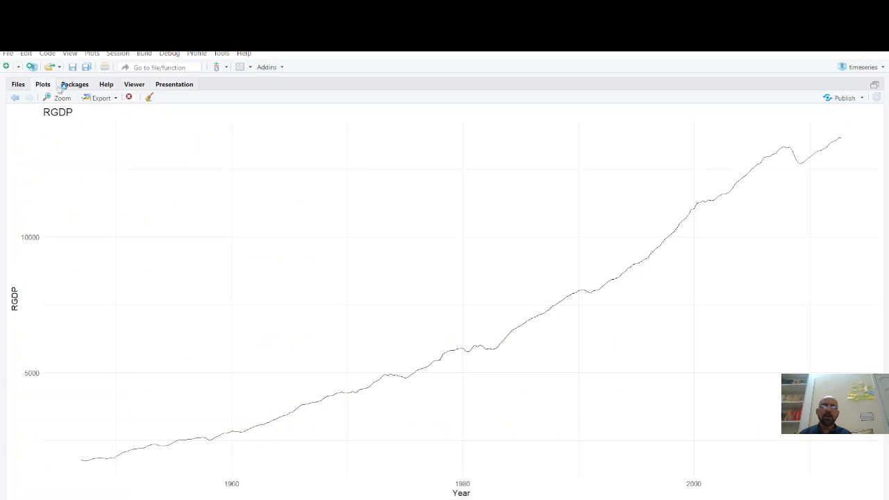
{"action": "mouse_move", "coordinate": [417, 388]}
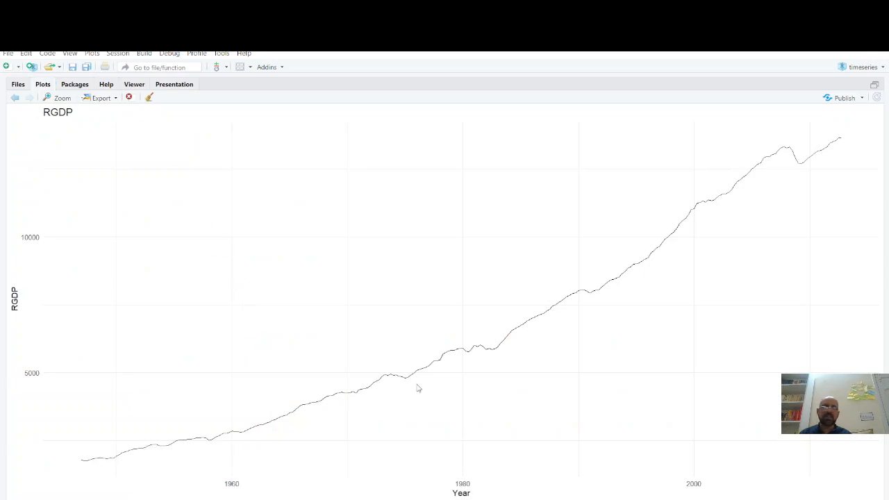
{"action": "mouse_move", "coordinate": [642, 229]}
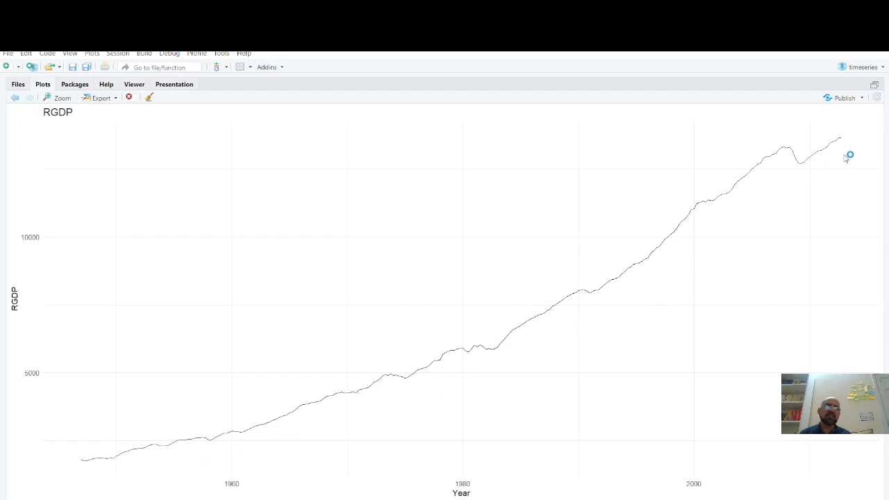
{"action": "mouse_move", "coordinate": [469, 307]}
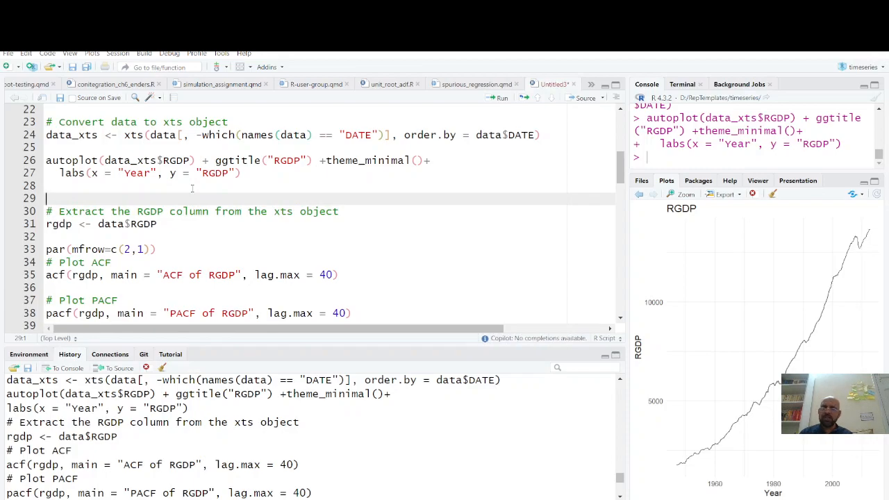
- Glimpse data_xts and the original data, listing 264 rows and 7 columns
{"action": "type", "text": "data"}
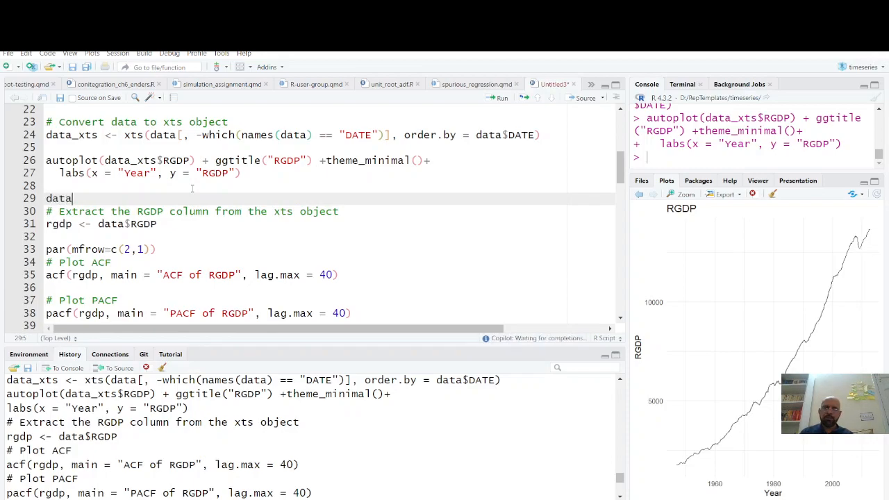
{"action": "type", "text": "_xts |>"}
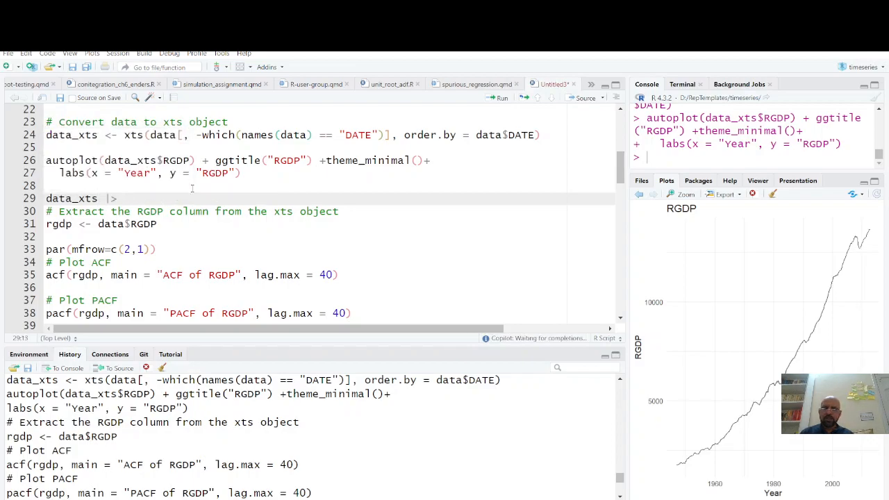
{"action": "type", "text": "glimpse()"}
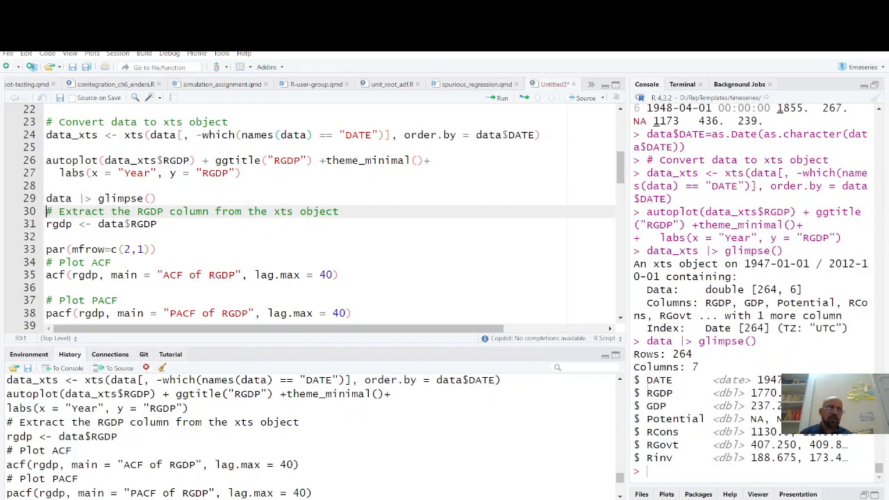
{"action": "double_click", "coordinate": [657, 380]}
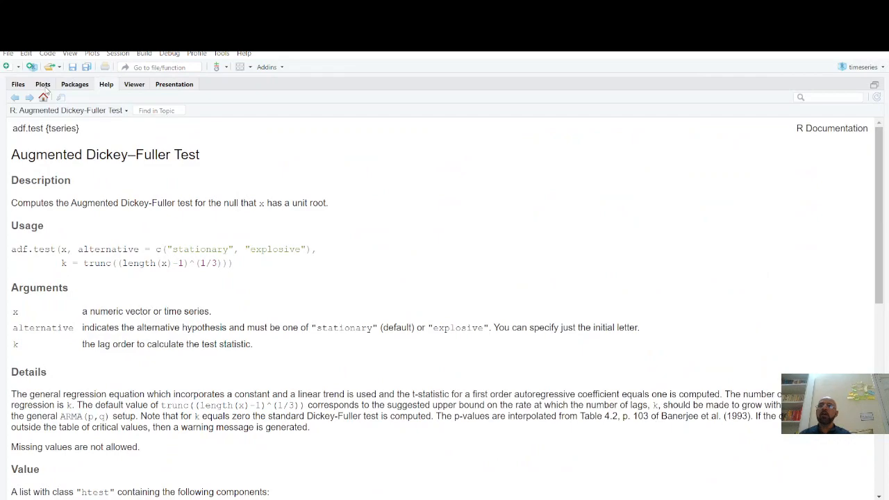
- Show the ACF and PACF plots of RGDP in the Plots pane
{"action": "left_click", "coordinate": [42, 84]}
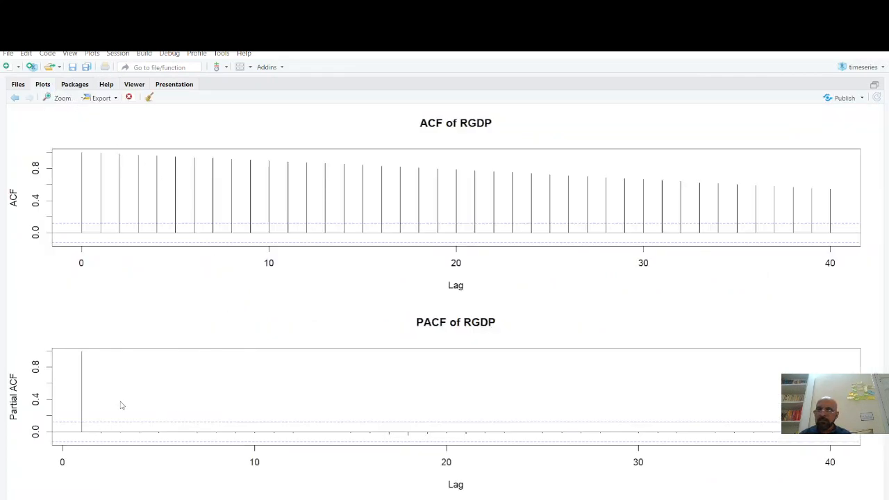
{"action": "mouse_move", "coordinate": [214, 445]}
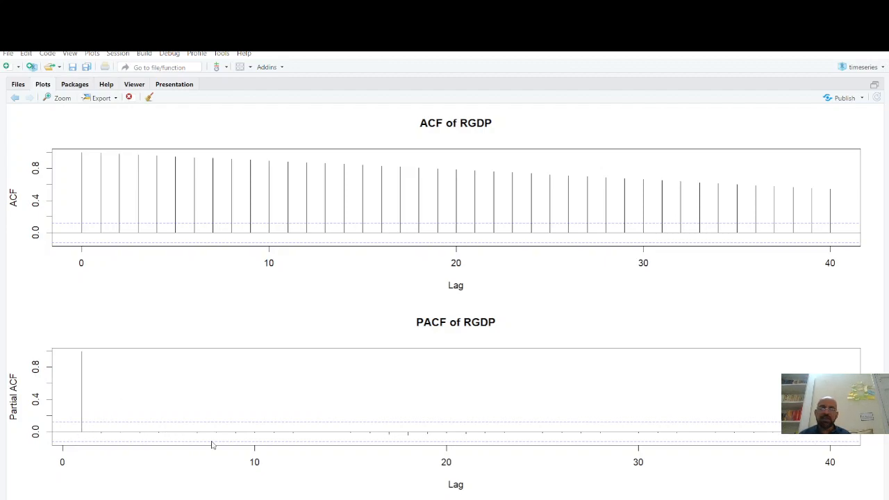
{"action": "mouse_move", "coordinate": [694, 334]}
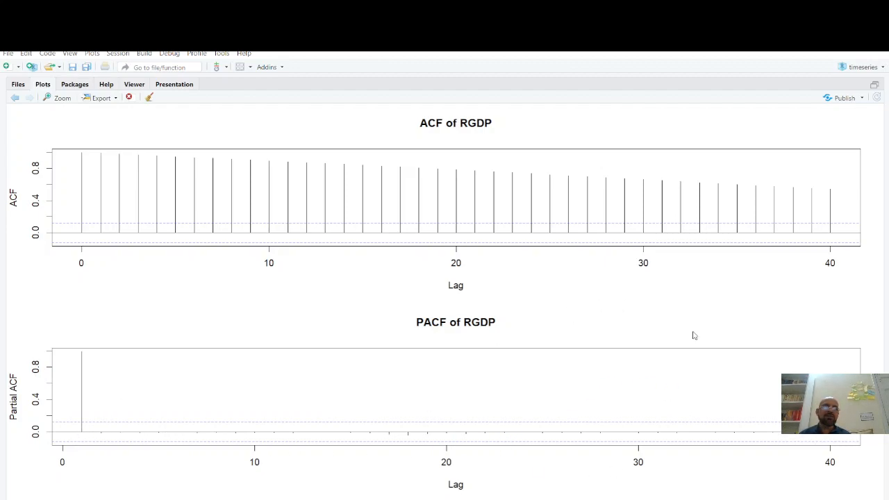
{"action": "mouse_move", "coordinate": [548, 412]}
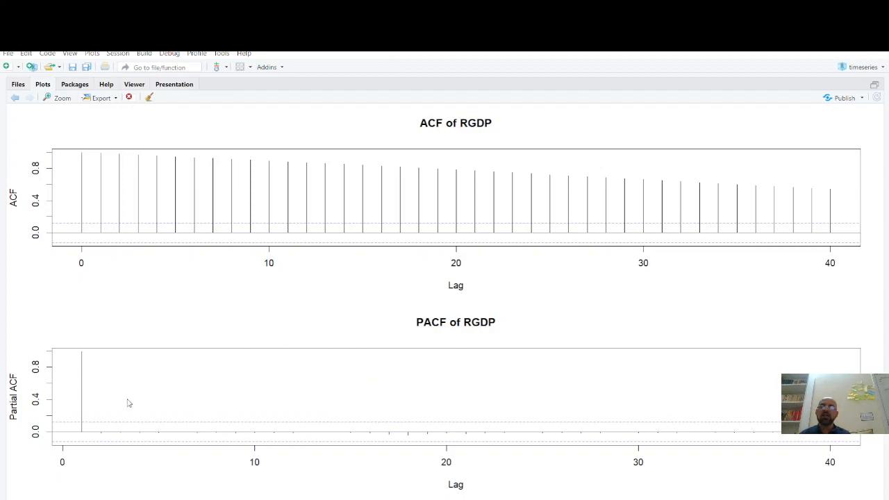
{"action": "mouse_move", "coordinate": [451, 417]}
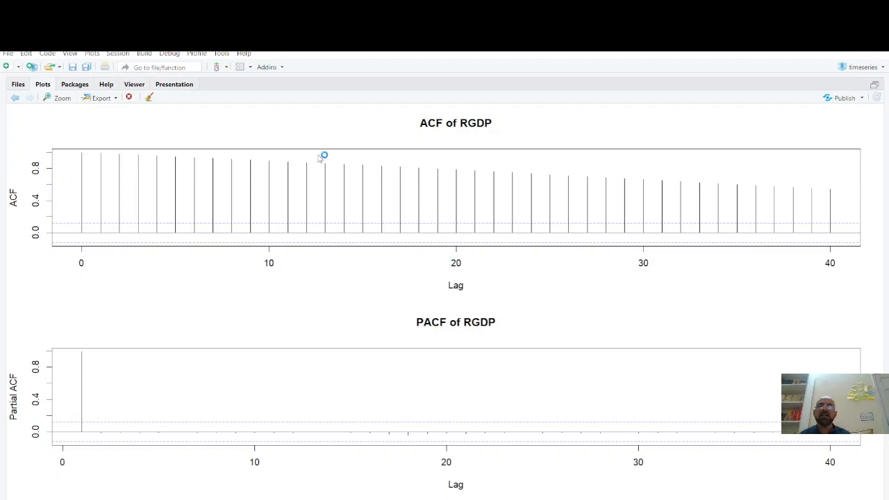
{"action": "mouse_move", "coordinate": [521, 114]}
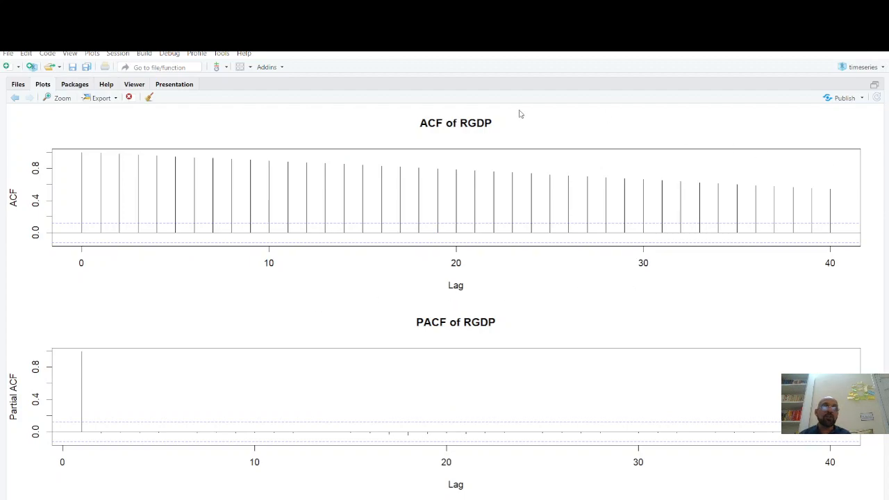
{"action": "mouse_move", "coordinate": [81, 152]}
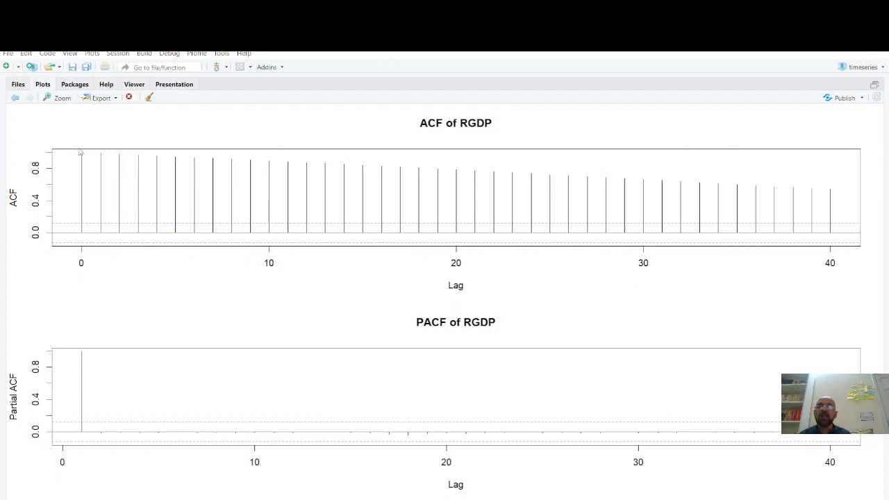
{"action": "mouse_move", "coordinate": [798, 233]}
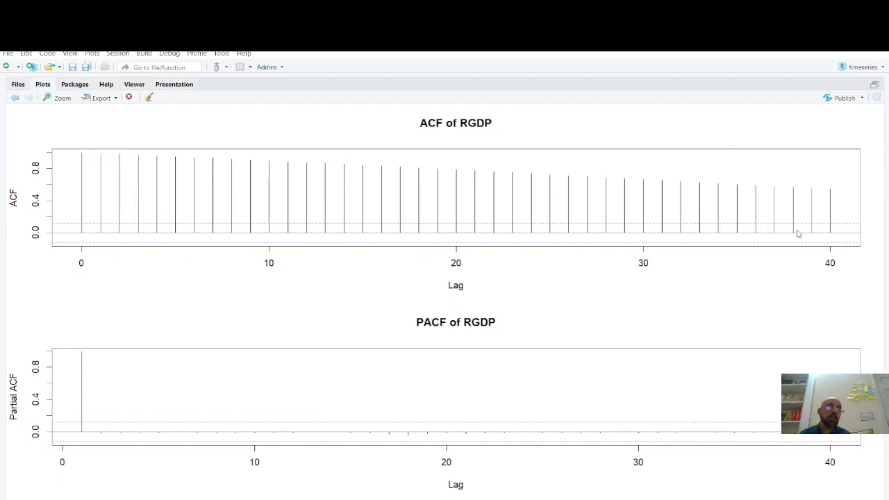
{"action": "mouse_move", "coordinate": [841, 209]}
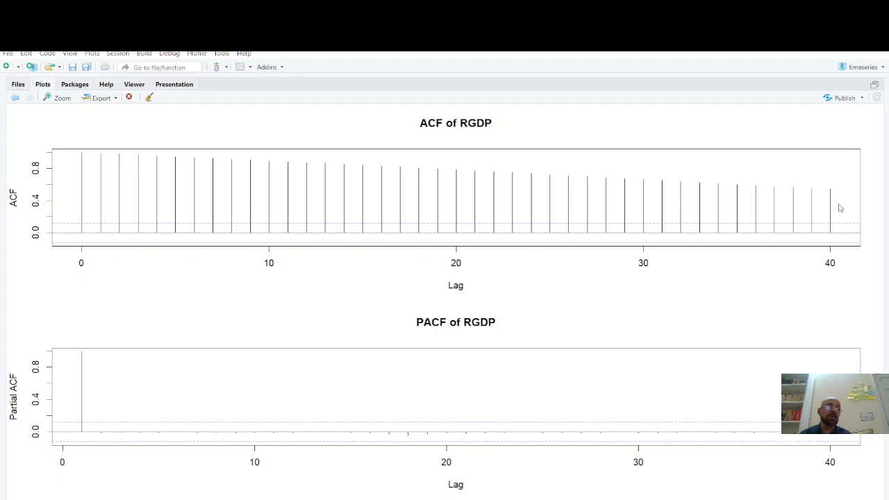
{"action": "mouse_move", "coordinate": [828, 270]}
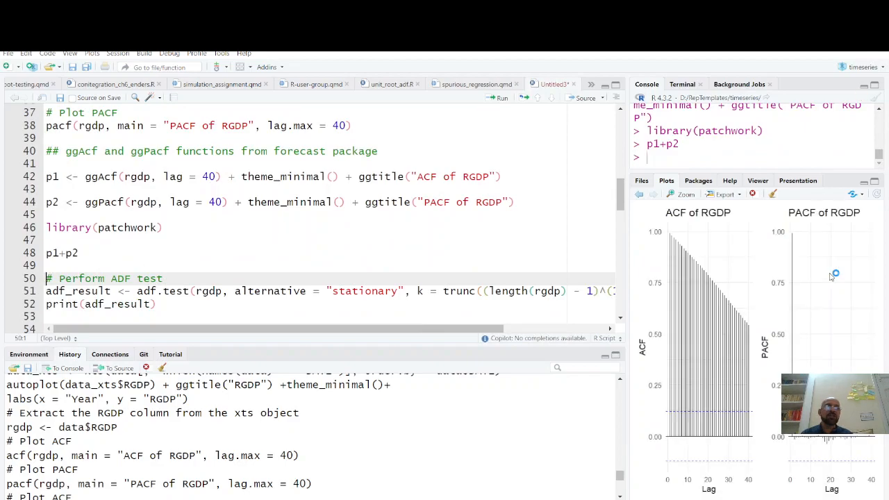
{"action": "mouse_move", "coordinate": [625, 269]}
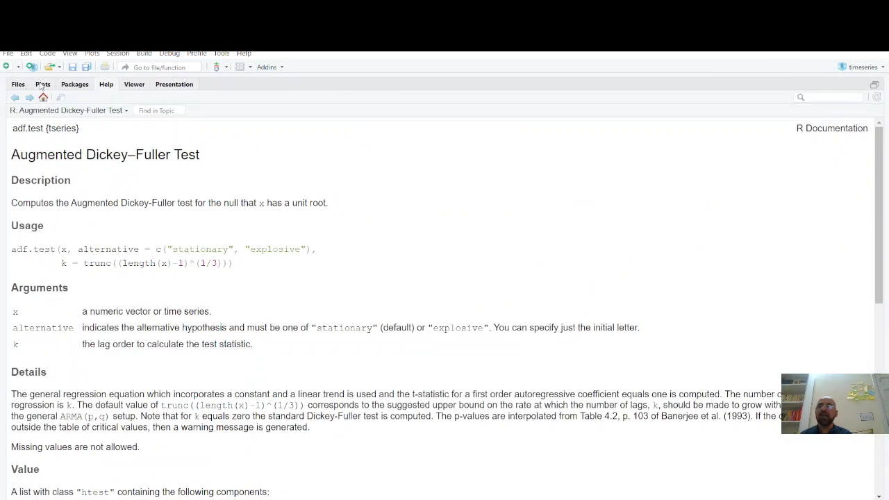
{"action": "left_click", "coordinate": [42, 85]}
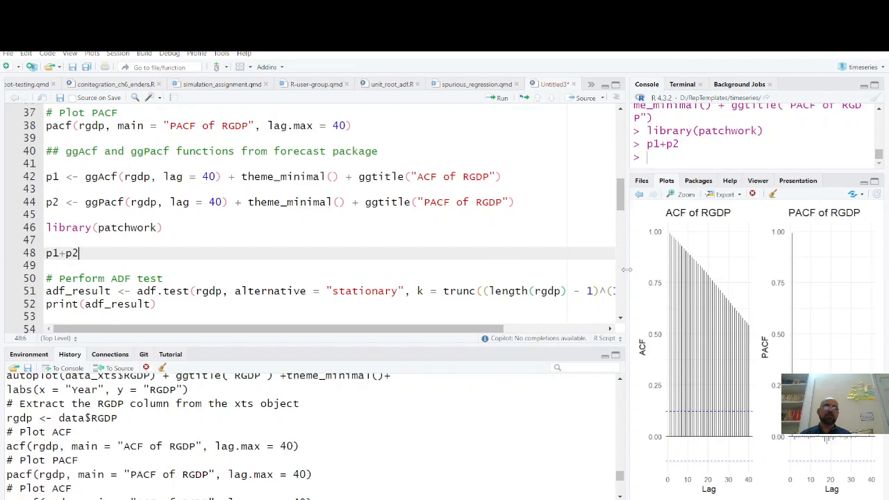
- Run adf.test on rgdp and print the result, Dickey-Fuller about -1.758 at lag order 6
{"action": "left_click", "coordinate": [267, 291]}
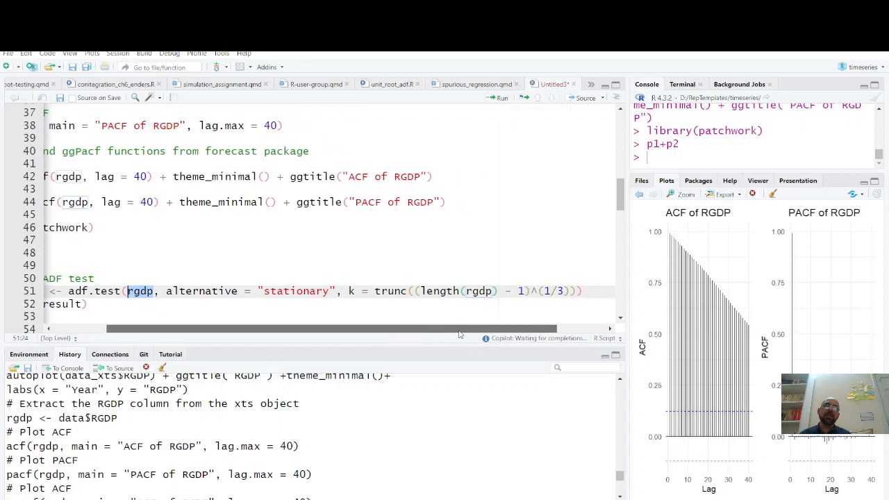
{"action": "scroll", "scroll_direction": "left", "scroll_amount": 3}
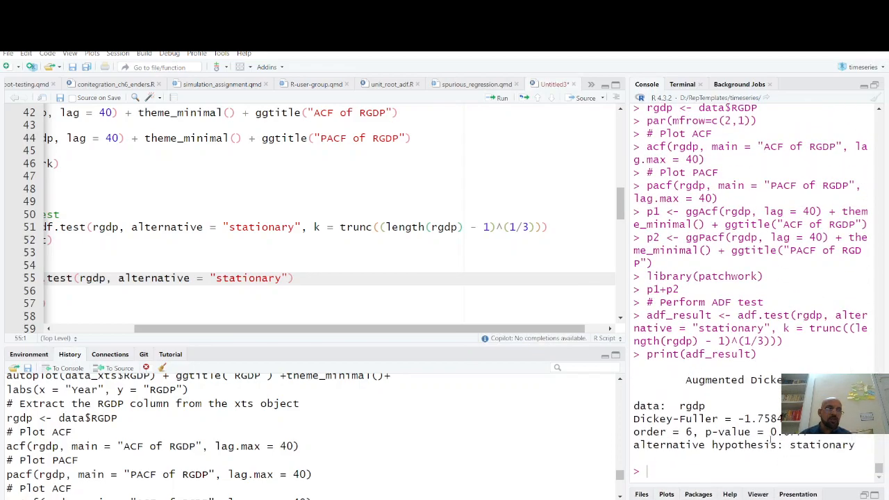
- Inspect the ur.df summary coefficients, highlighting the trend and lagged difference estimates
{"action": "double_click", "coordinate": [785, 431]}
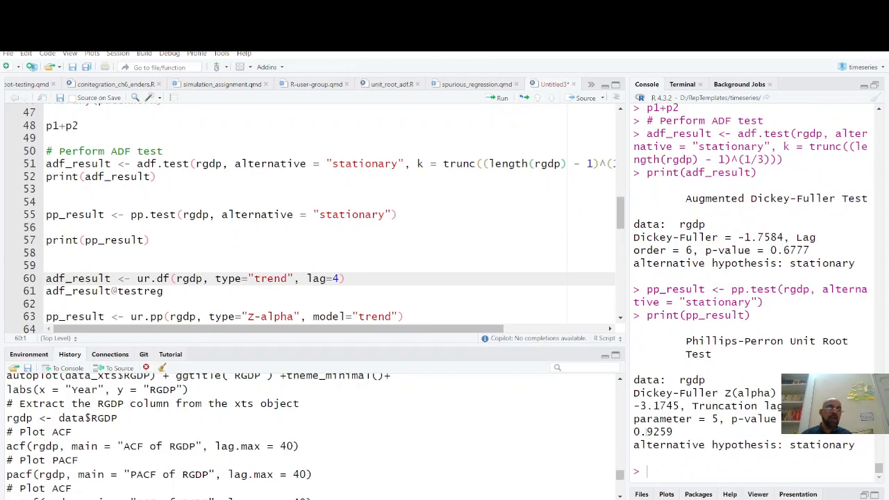
{"action": "double_click", "coordinate": [655, 432]}
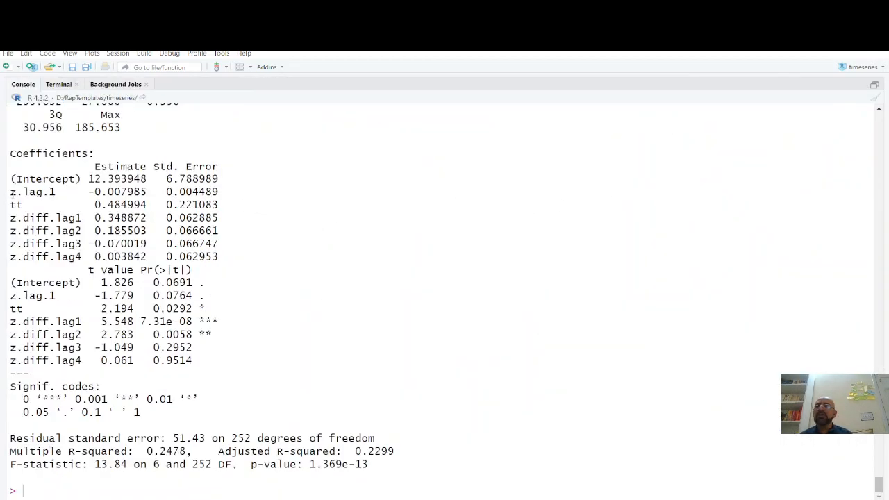
{"action": "double_click", "coordinate": [32, 191]}
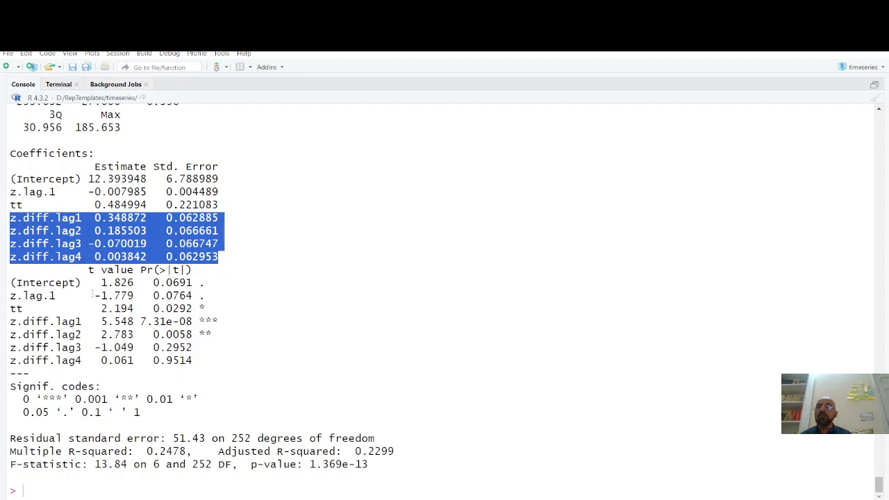
{"action": "double_click", "coordinate": [117, 295]}
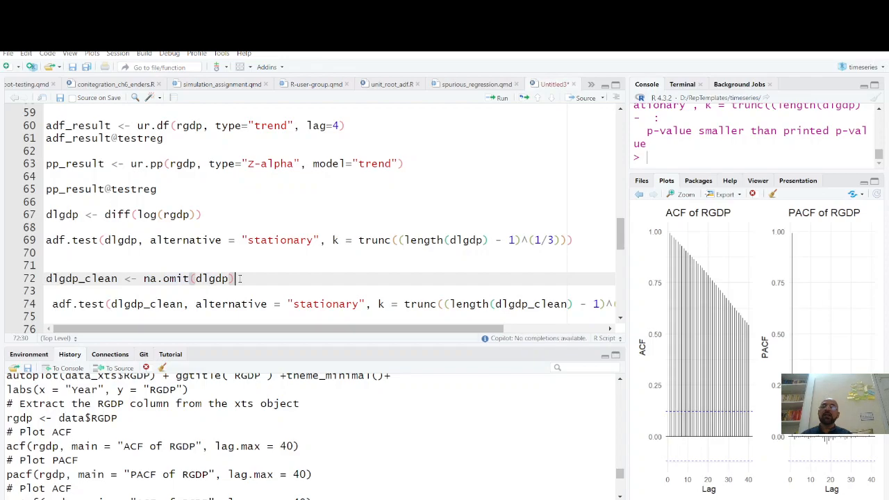
- Check the ADF and Phillips-Perron p-values of 0.01 for dlgdp_clean in the console
{"action": "scroll", "scroll_direction": "down", "scroll_amount": 3}
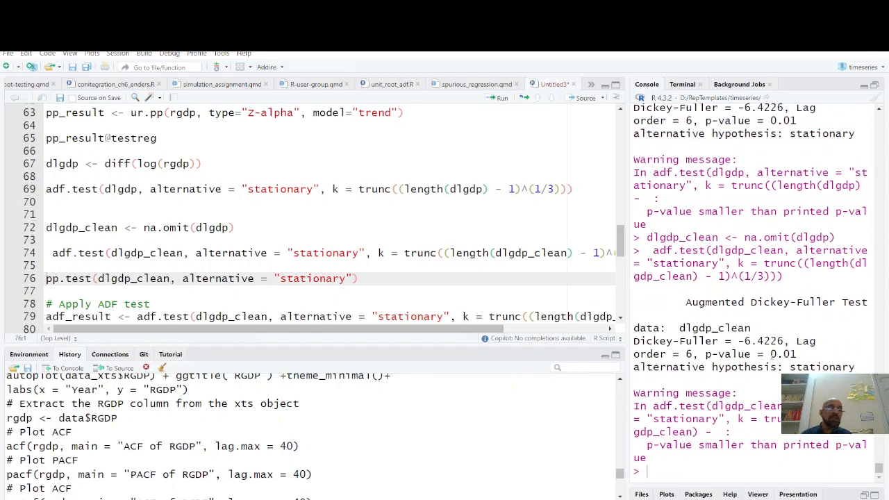
{"action": "double_click", "coordinate": [784, 354]}
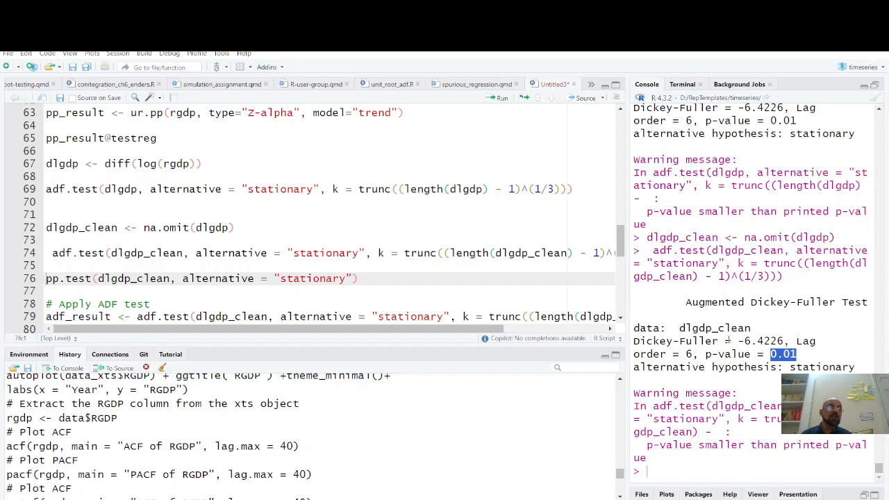
{"action": "double_click", "coordinate": [760, 342]}
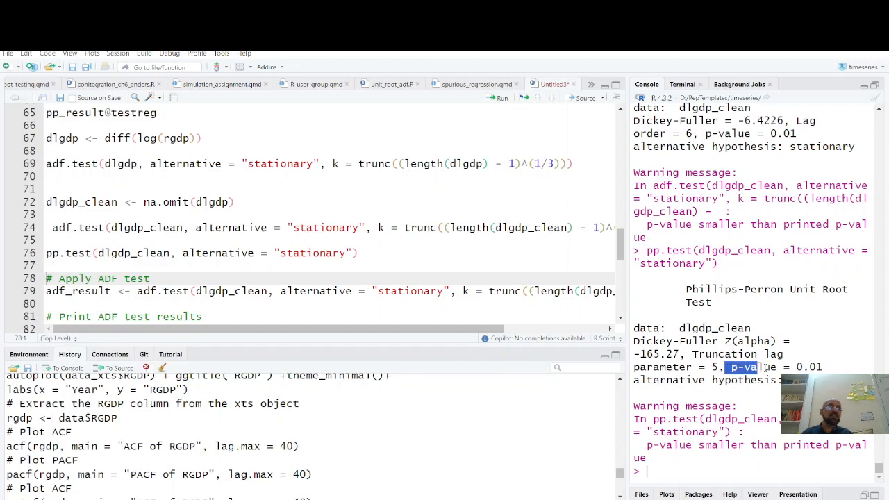
{"action": "left_click_drag", "start_coordinate": [742, 367], "coordinate": [820, 367]}
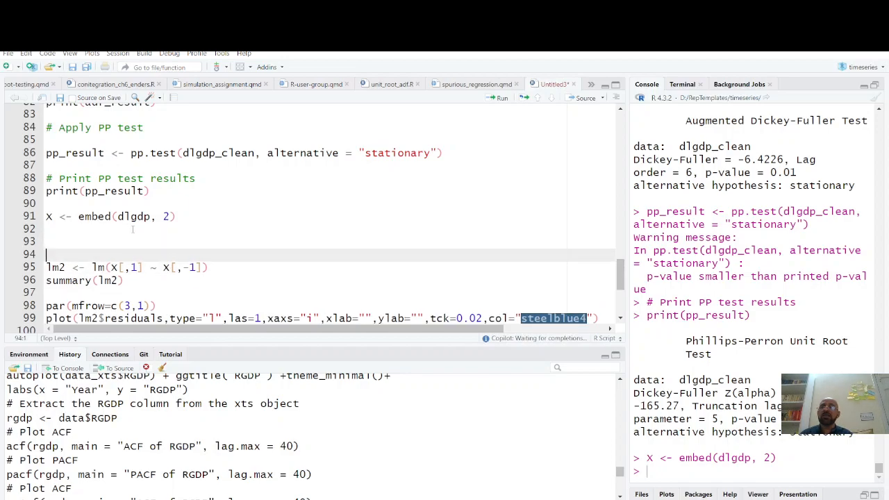
- Build X <- embed(dlgdp, 2) and inspect the lagged values in its head
{"action": "type", "text": "X |> head("}
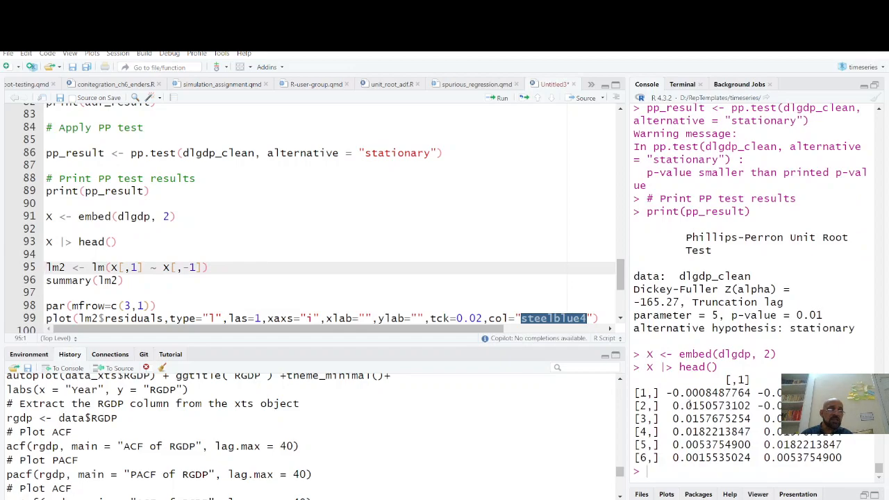
{"action": "double_click", "coordinate": [697, 392]}
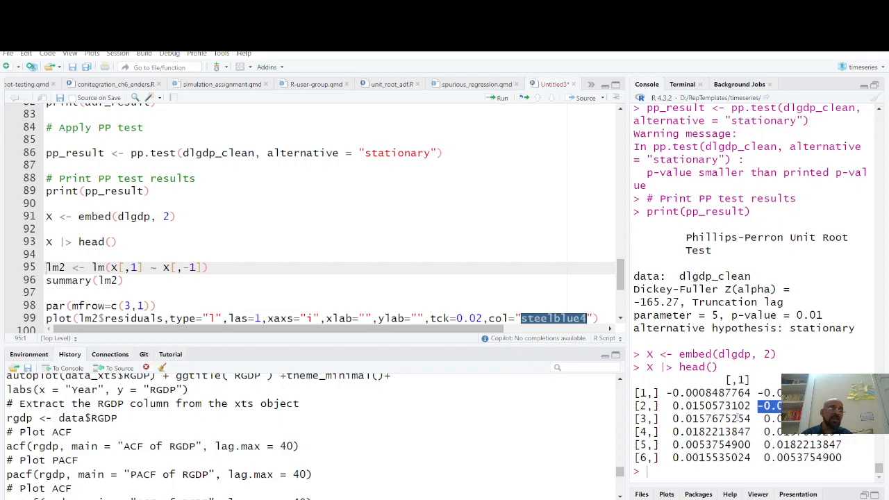
{"action": "double_click", "coordinate": [708, 406]}
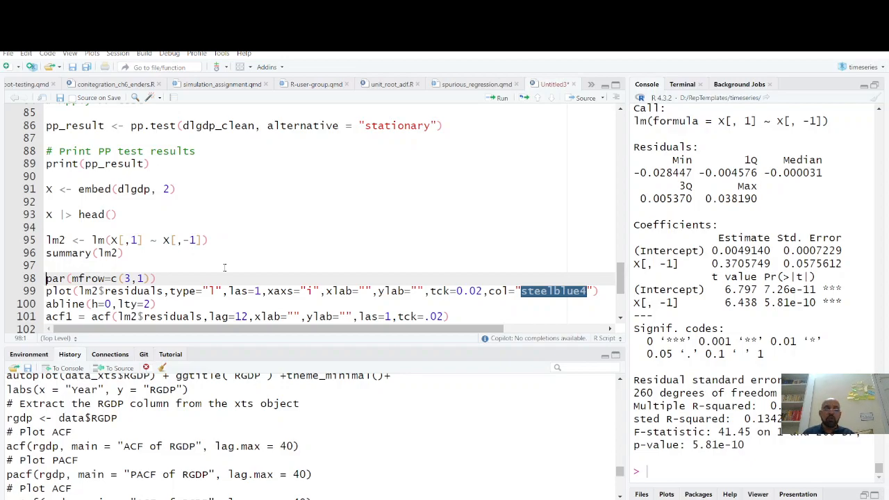
{"action": "left_click", "coordinate": [503, 97]}
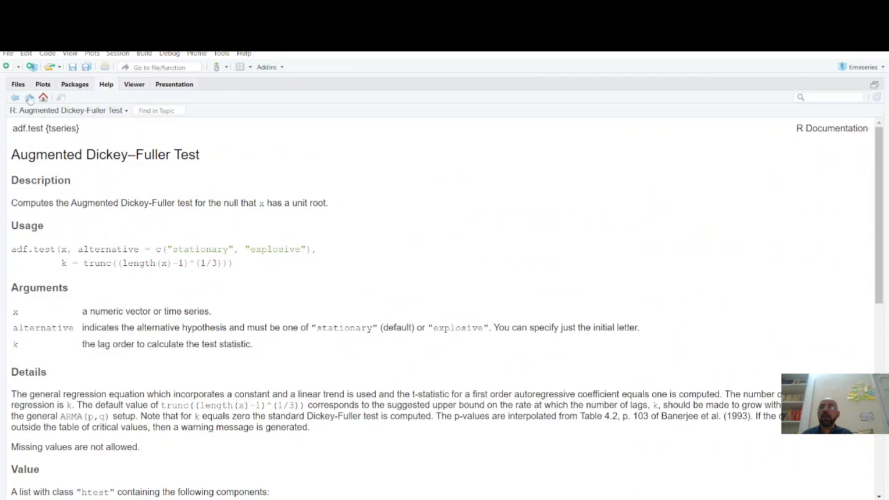
- Show the series, ACF and PACF panels of dlgdp_clean in the Plots pane
{"action": "left_click", "coordinate": [41, 85]}
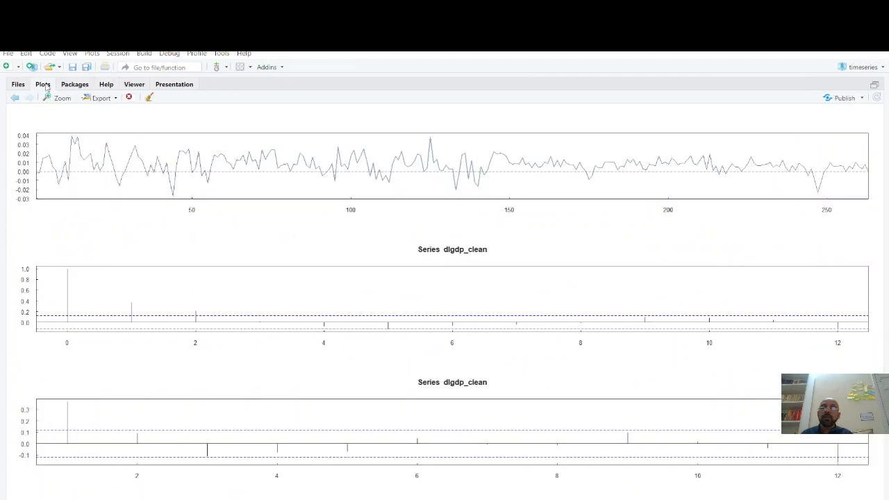
{"action": "mouse_move", "coordinate": [158, 306]}
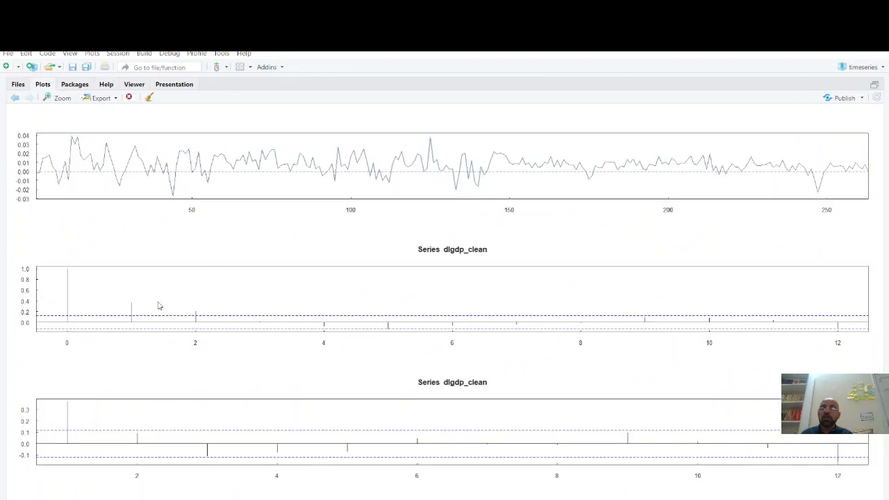
{"action": "mouse_move", "coordinate": [192, 323]}
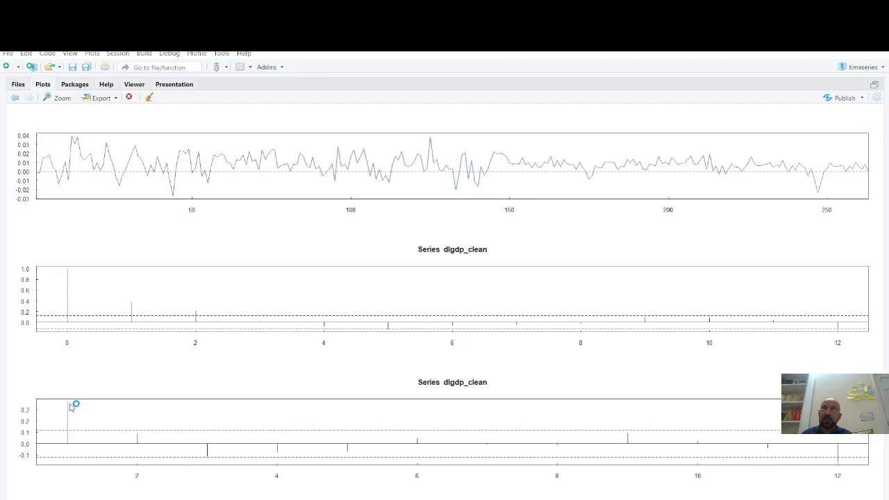
{"action": "mouse_move", "coordinate": [341, 439]}
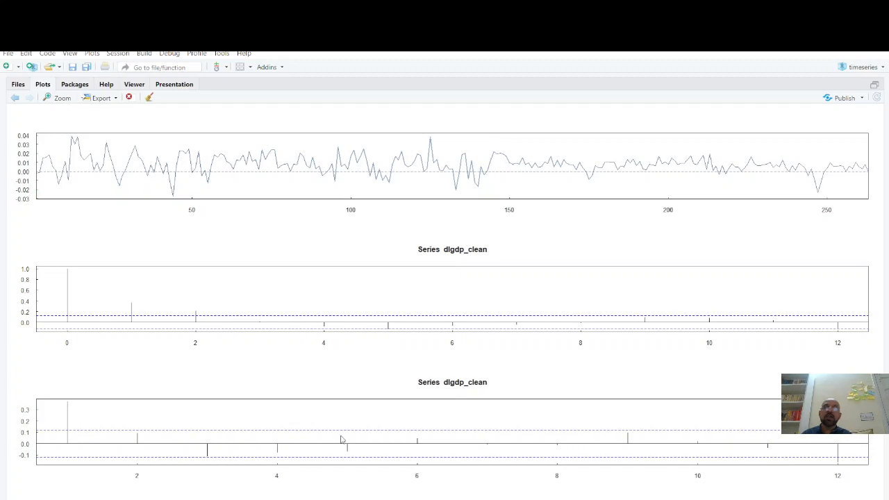
{"action": "mouse_move", "coordinate": [136, 431]}
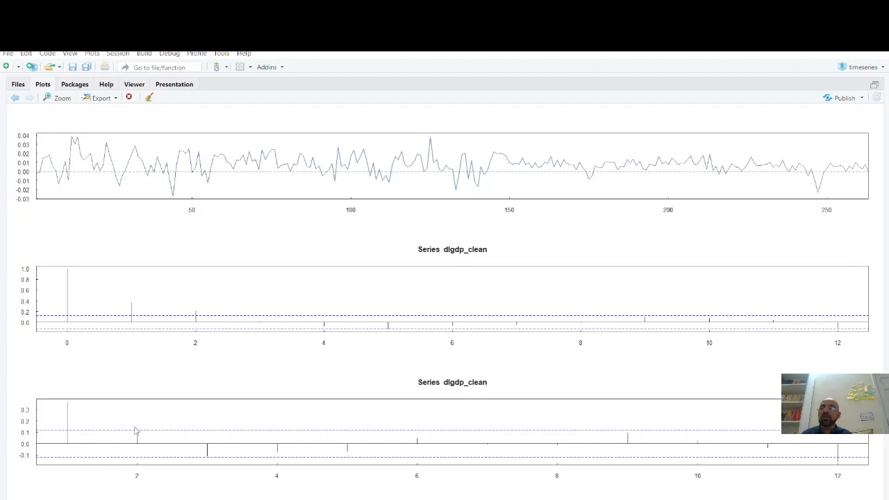
{"action": "mouse_move", "coordinate": [57, 434]}
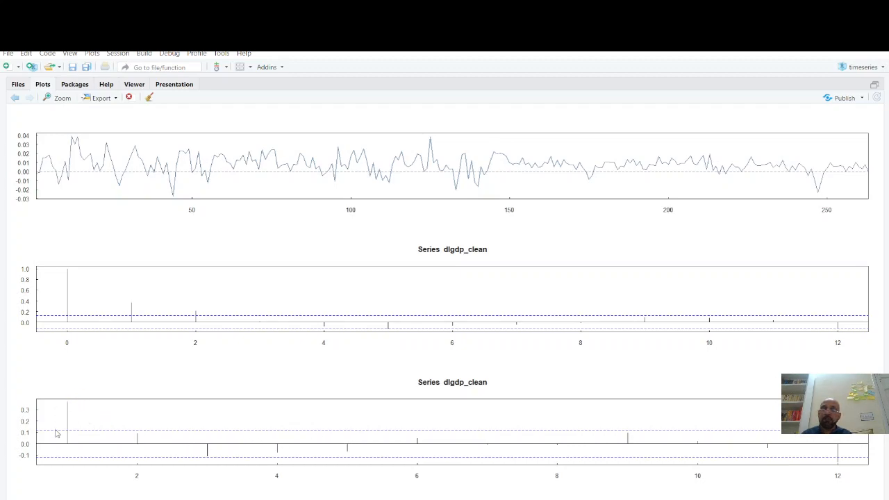
{"action": "mouse_move", "coordinate": [92, 410]}
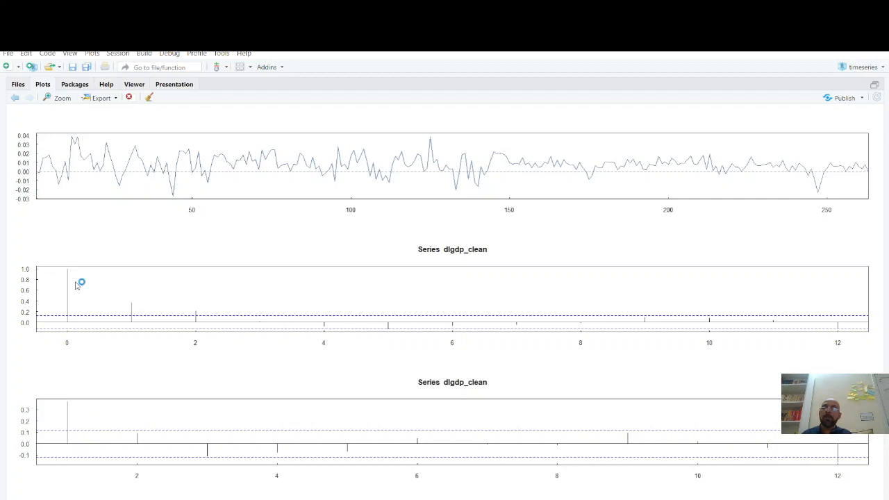
{"action": "mouse_move", "coordinate": [97, 299]}
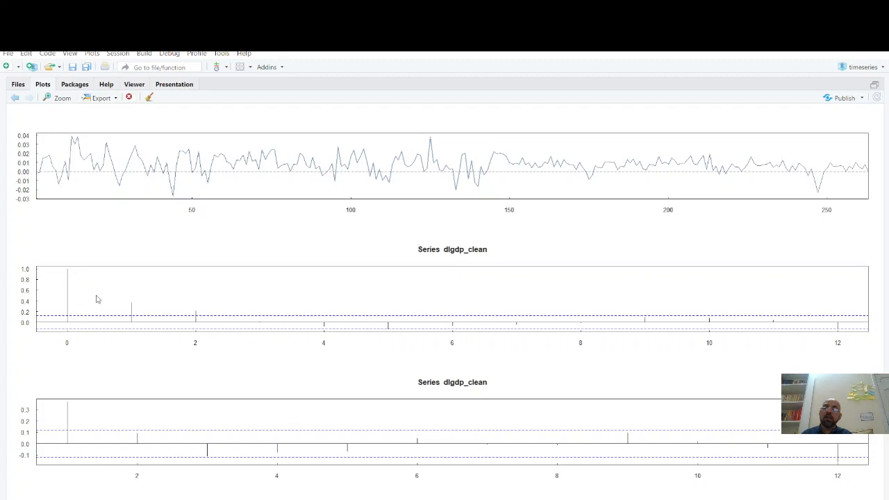
{"action": "mouse_move", "coordinate": [133, 311]}
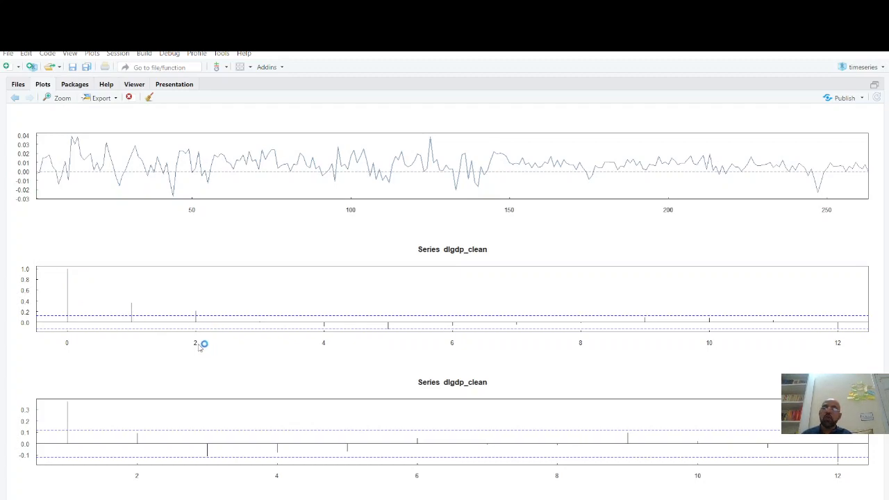
{"action": "mouse_move", "coordinate": [138, 446]}
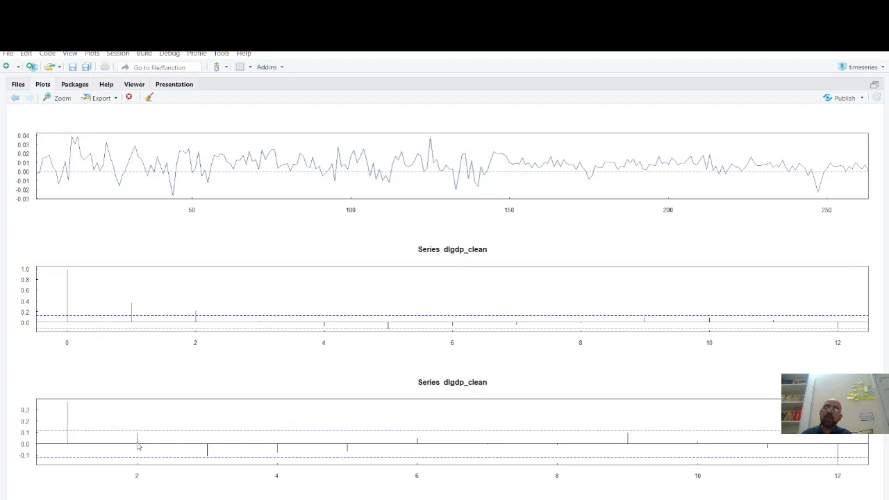
{"action": "mouse_move", "coordinate": [78, 428]}
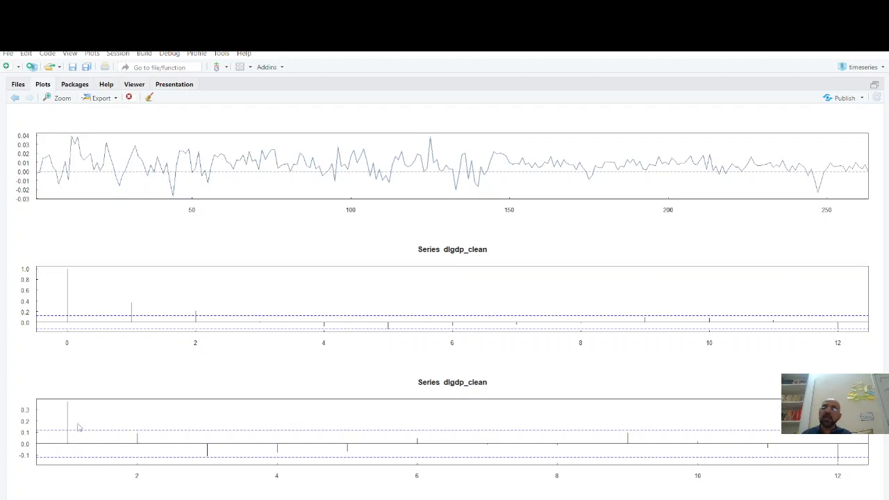
{"action": "mouse_move", "coordinate": [64, 442]}
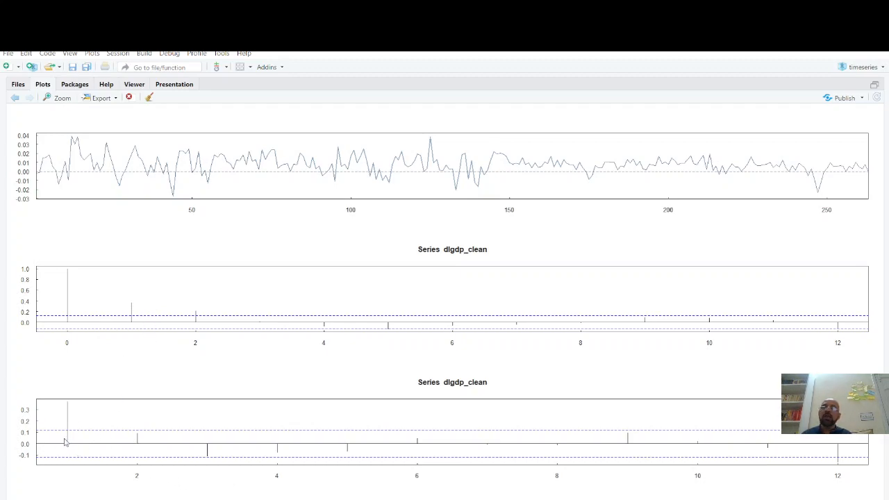
{"action": "mouse_move", "coordinate": [133, 325]}
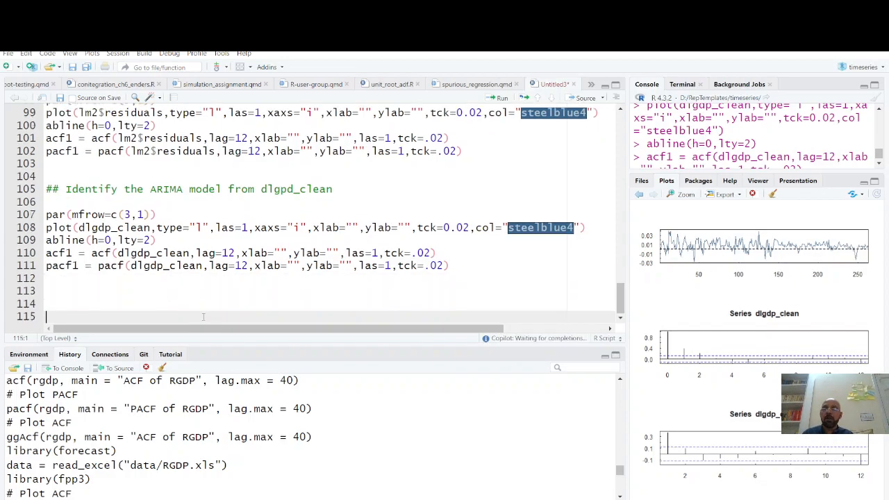
- Add a note on line 115 naming the candidate model ARIMA (1,1,0)
{"action": "type", "text": "ARIMA ("}
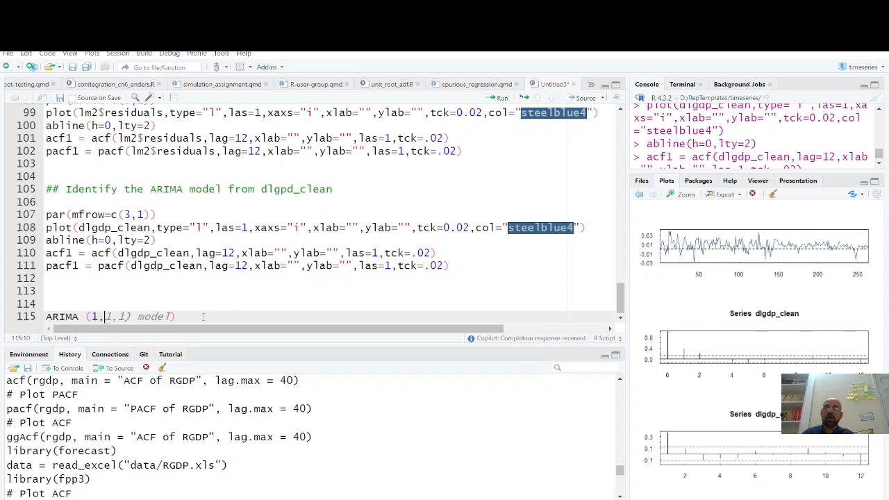
{"action": "type", "text": "1,"}
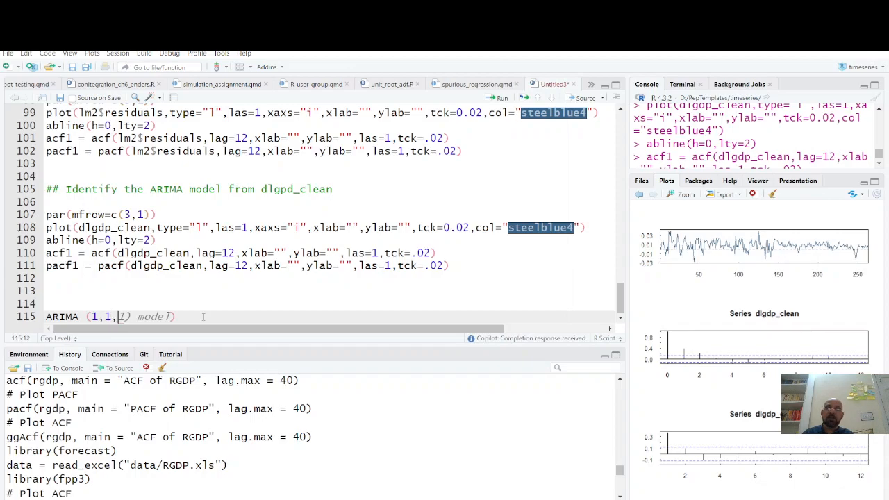
{"action": "type", "text": "0)"}
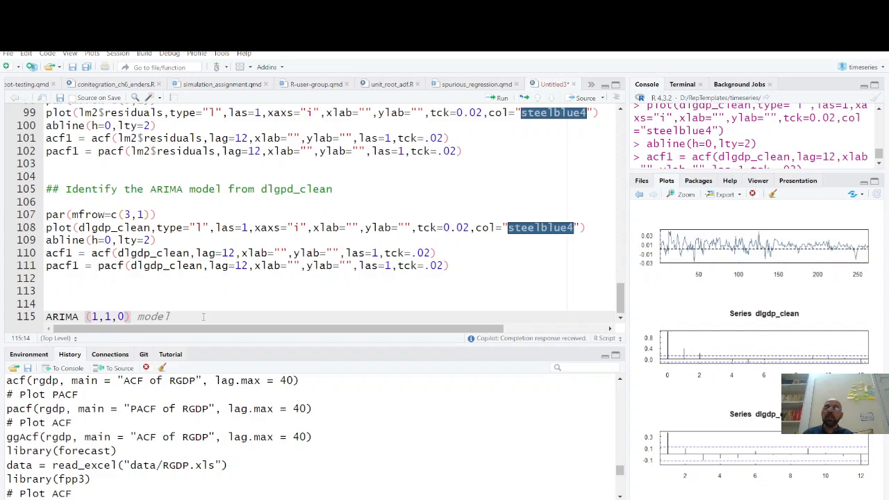
{"action": "mouse_move", "coordinate": [43, 342]}
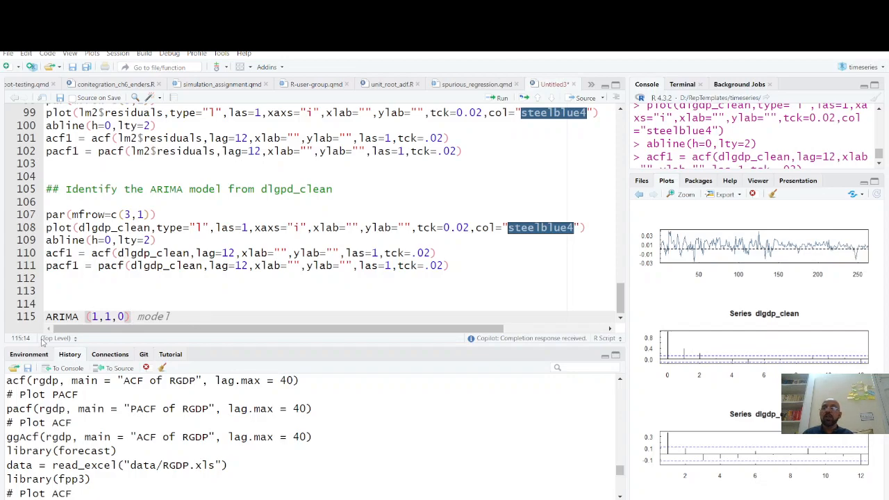